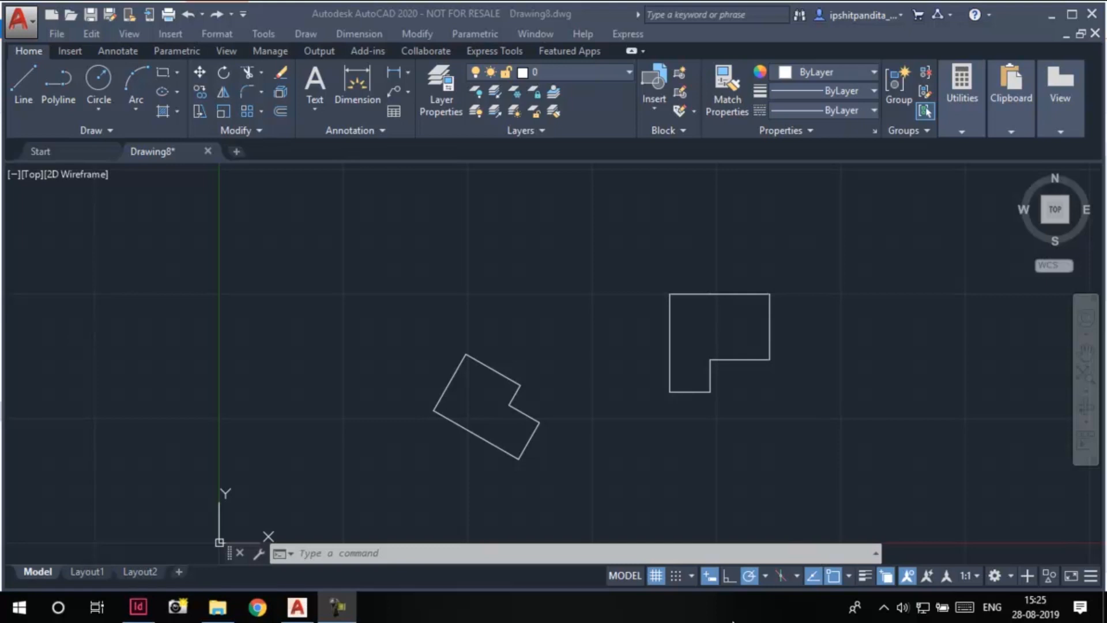
pyautogui.moveTo(811, 515)
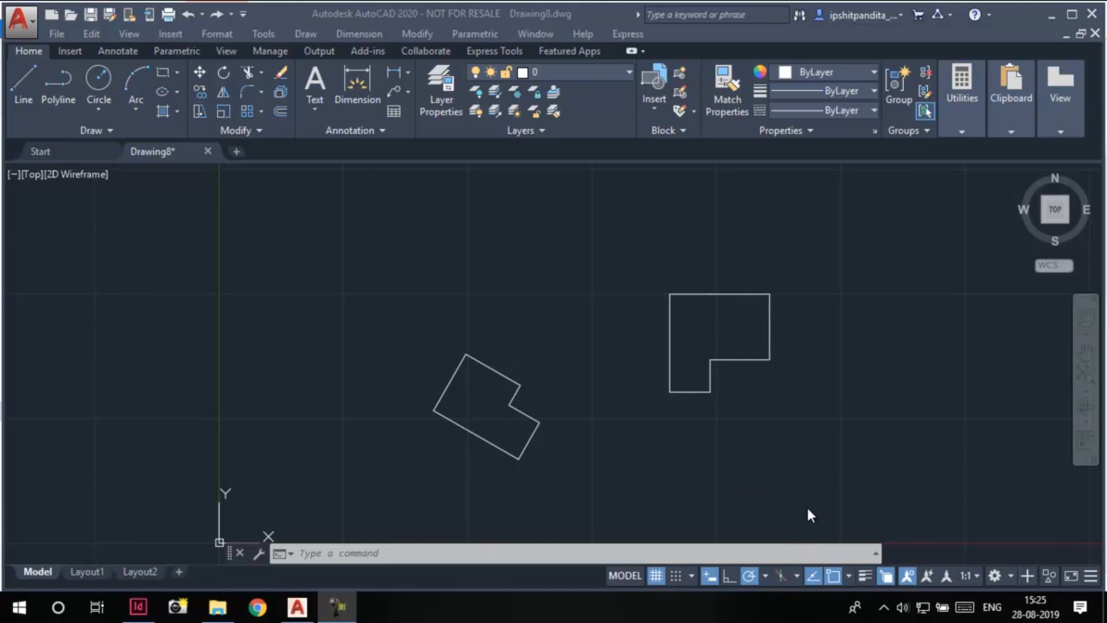
pyautogui.moveTo(468, 361)
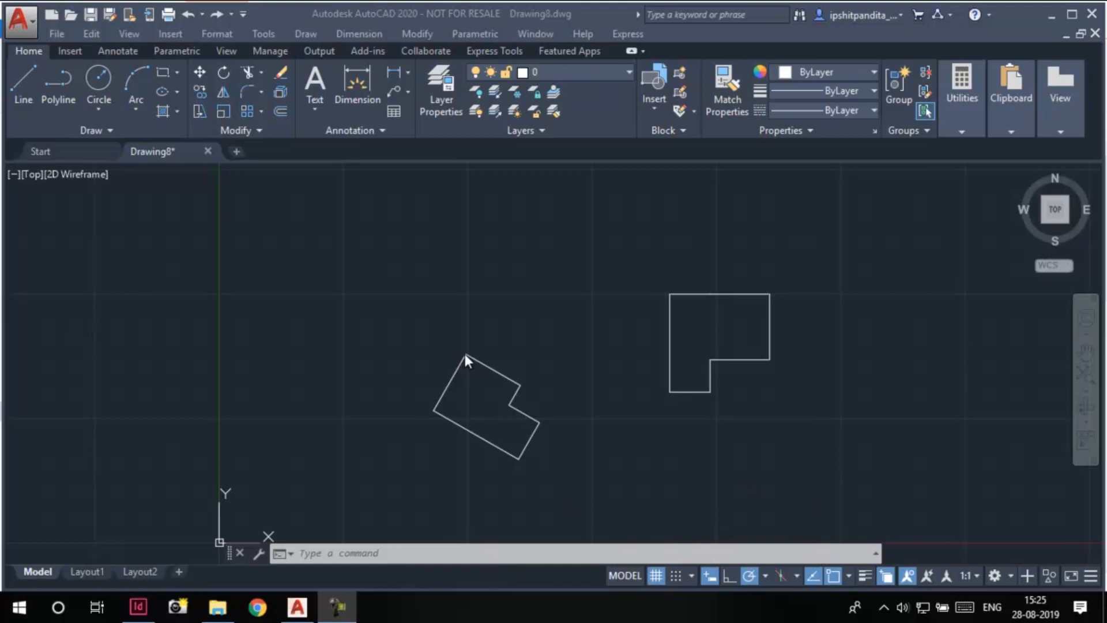
pyautogui.moveTo(677, 299)
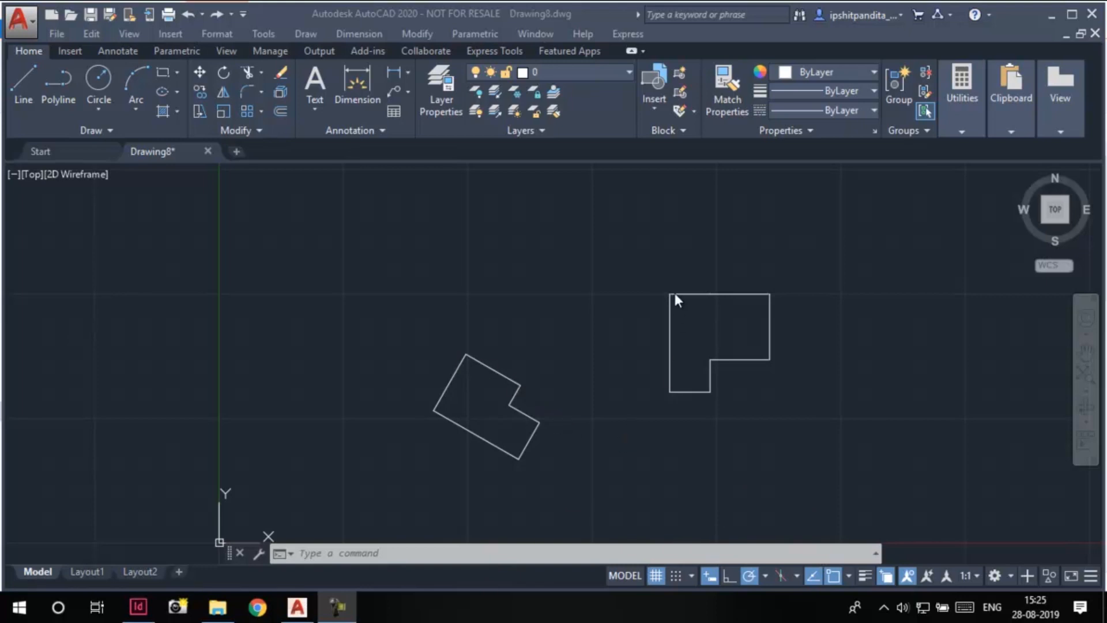
pyautogui.moveTo(771, 500)
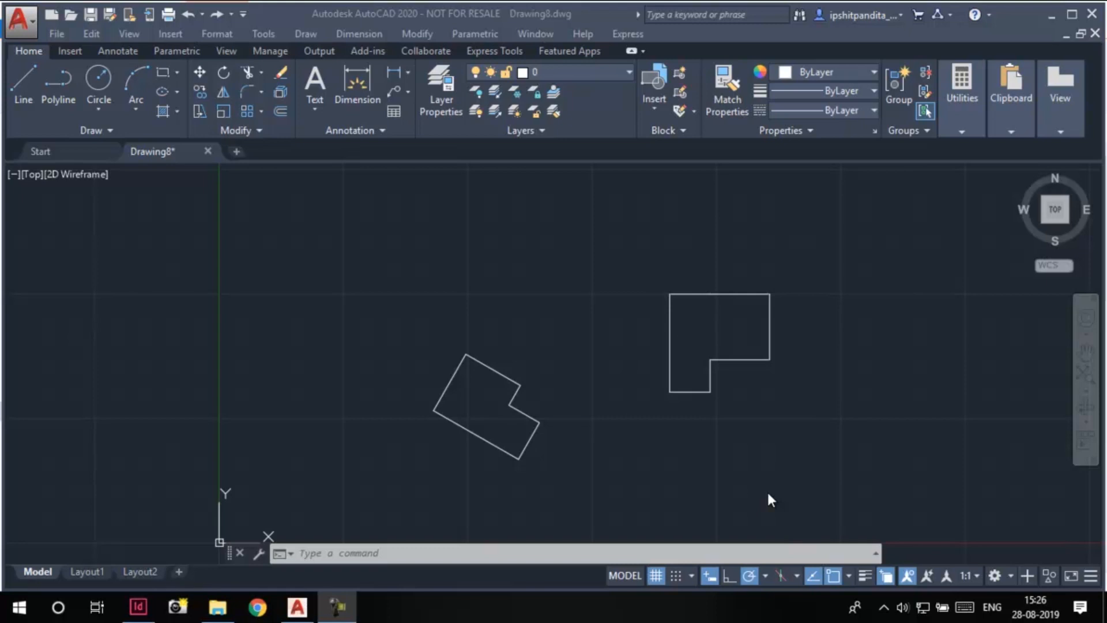
pyautogui.moveTo(258, 154)
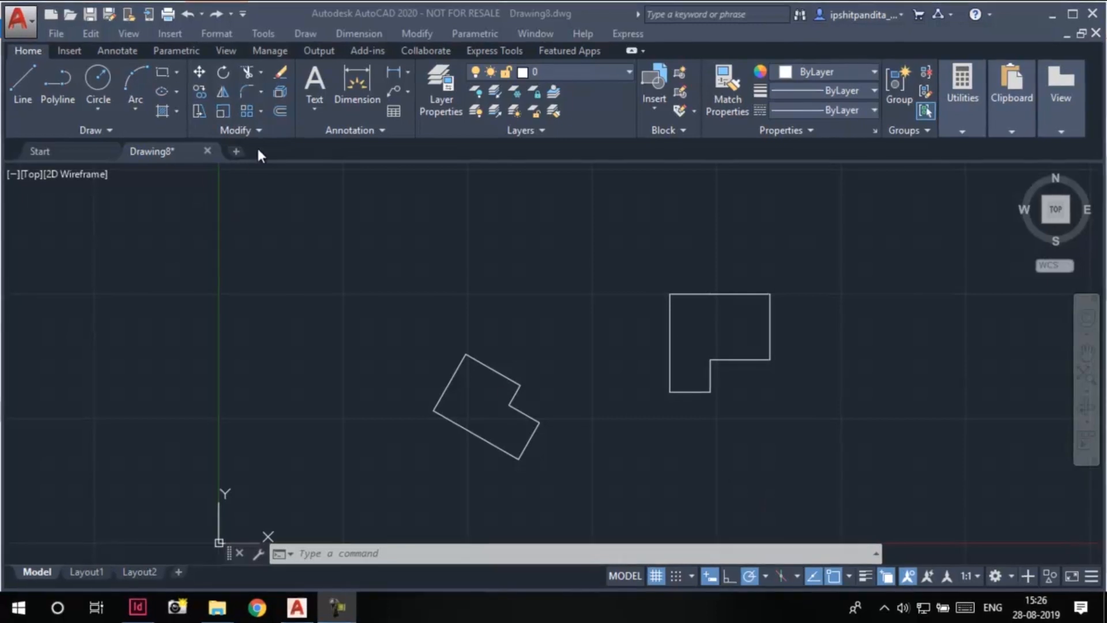
# Step: Start the Align tool from the expanded Modify panel to move the rotated L-shape
pyautogui.click(239, 129)
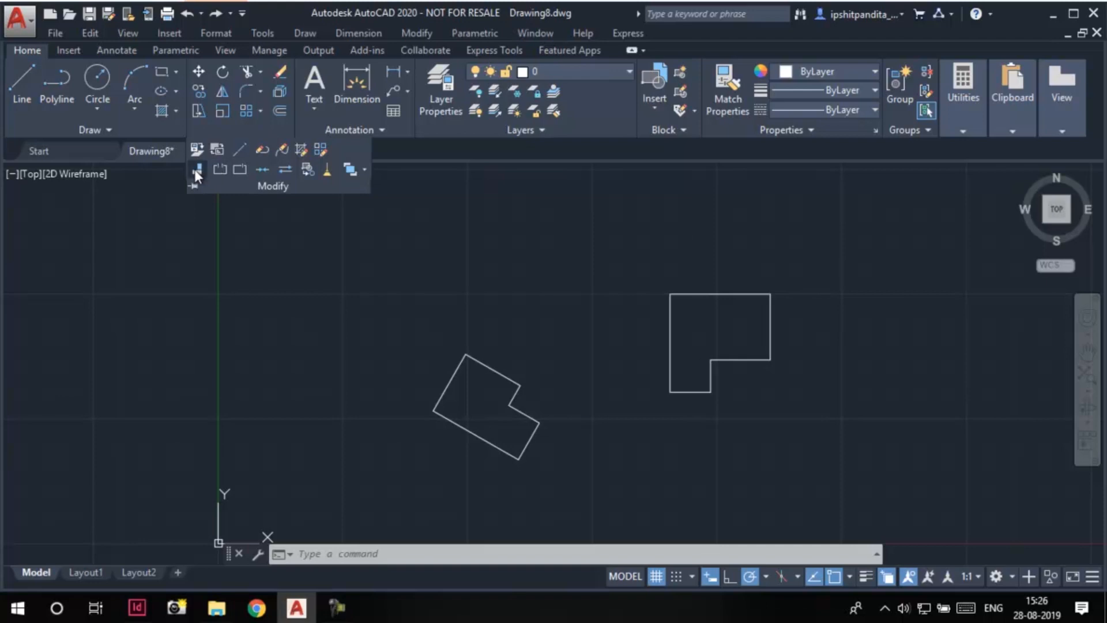
pyautogui.moveTo(197, 170)
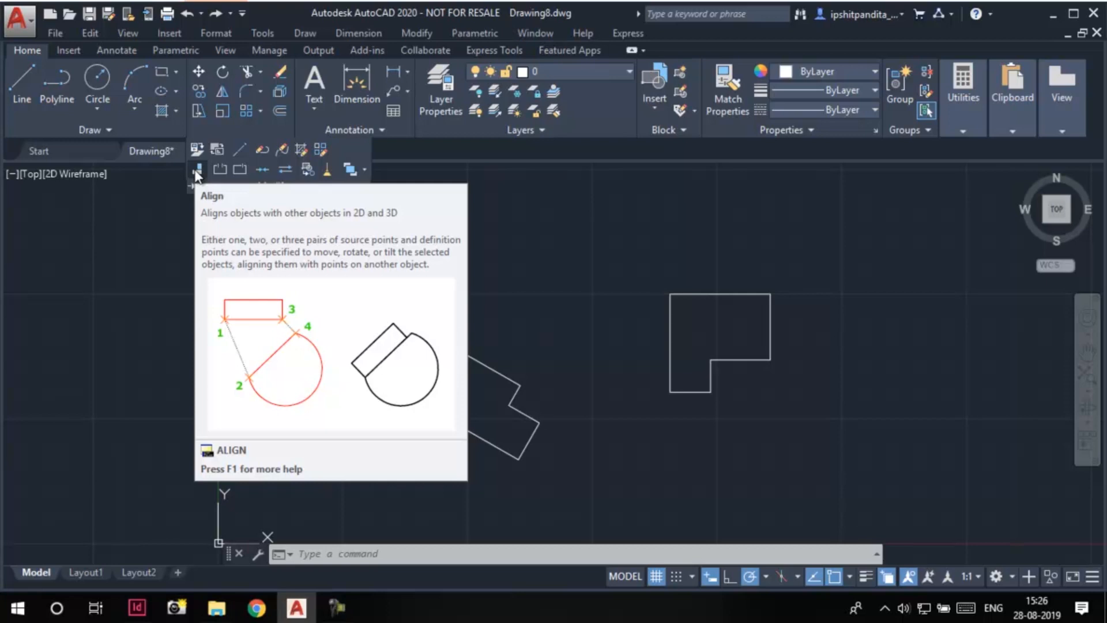
pyautogui.click(198, 170)
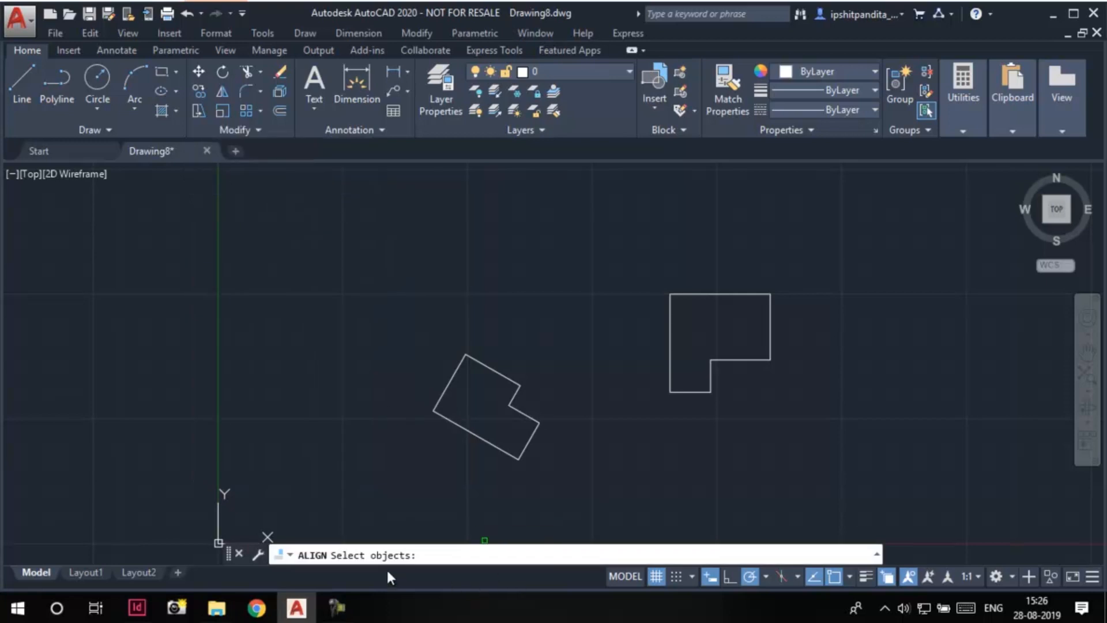
pyautogui.moveTo(421, 565)
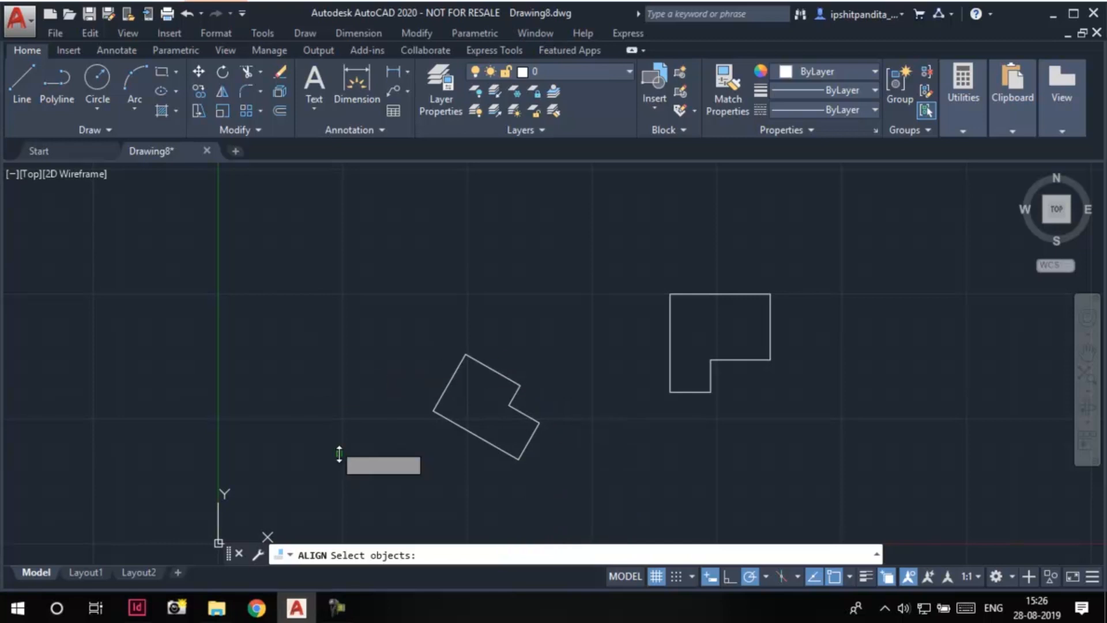
pyautogui.moveTo(639, 449)
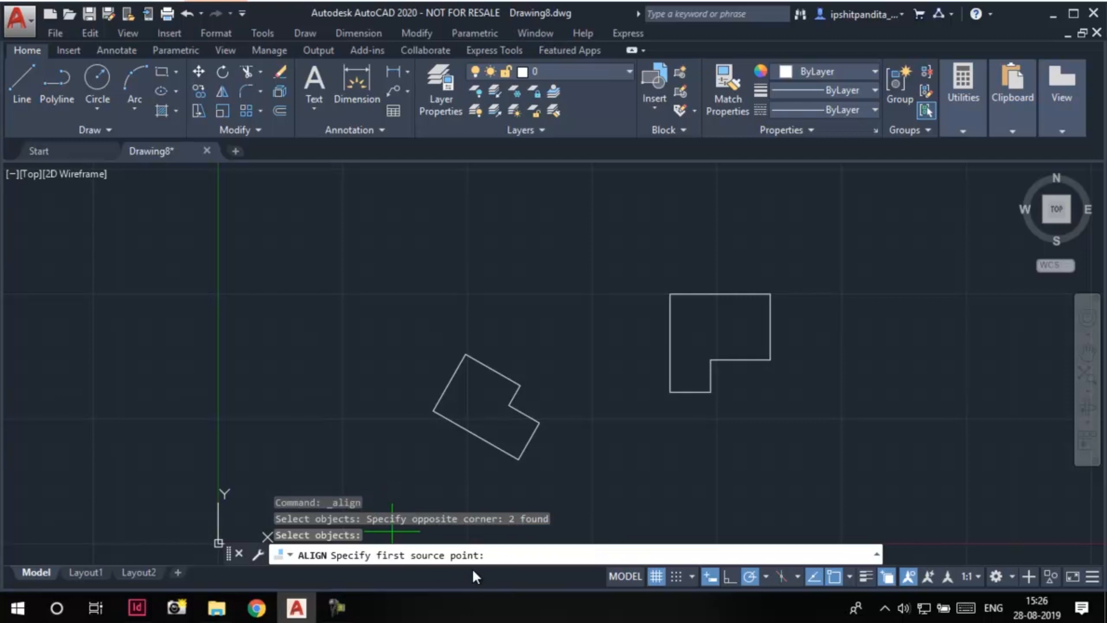
pyautogui.moveTo(459, 381)
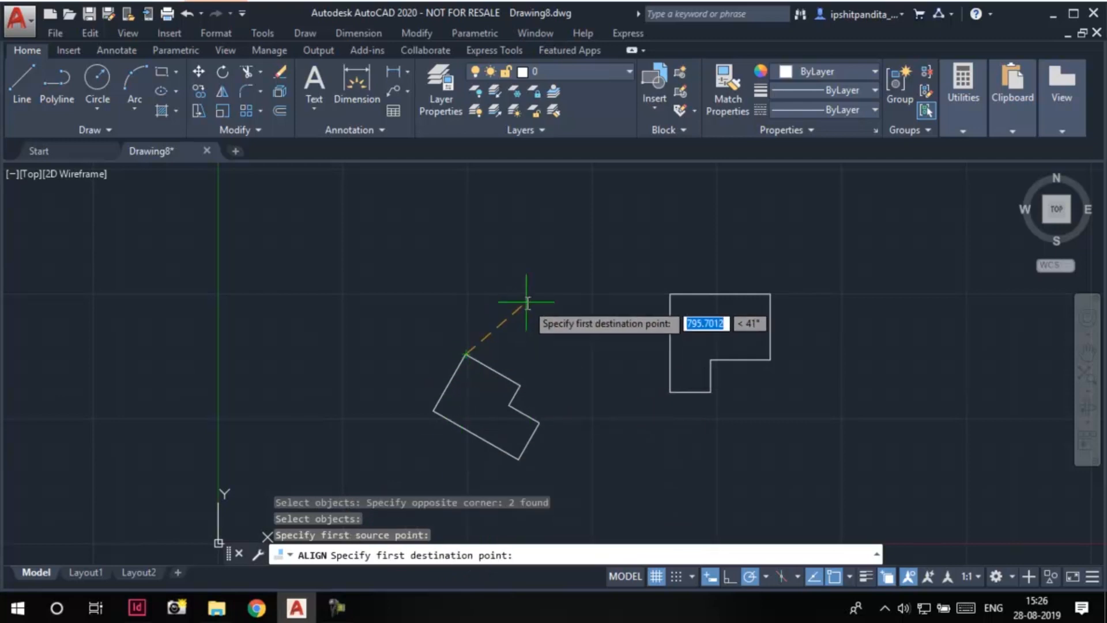
pyautogui.moveTo(512, 537)
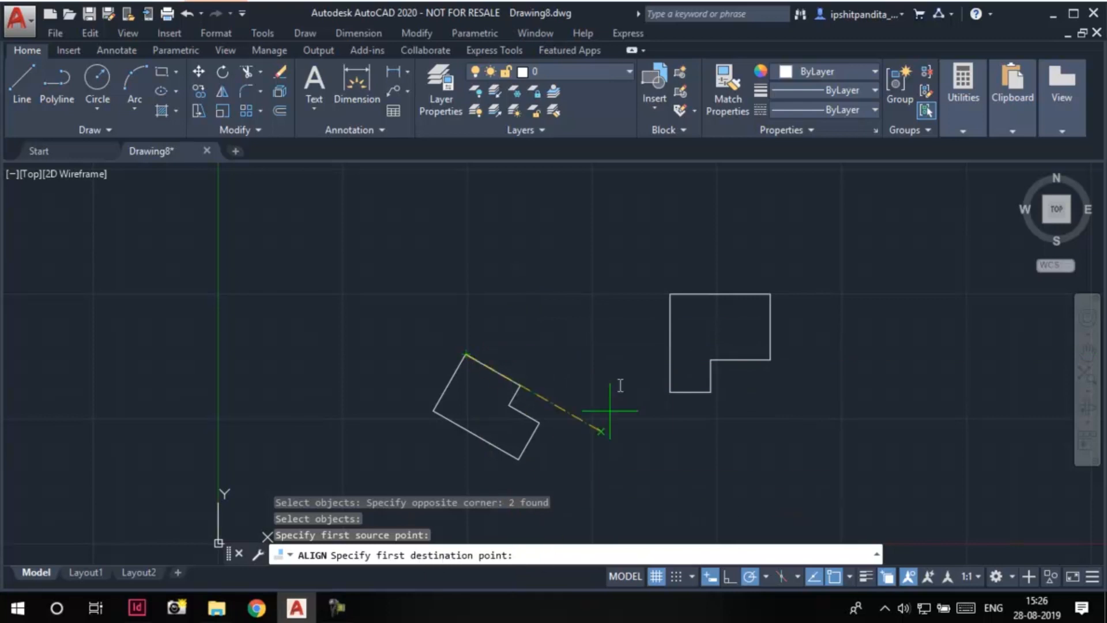
# Step: Map the rotated L's corners to the upright L's top-left and bottom-left corners
pyautogui.click(466, 355)
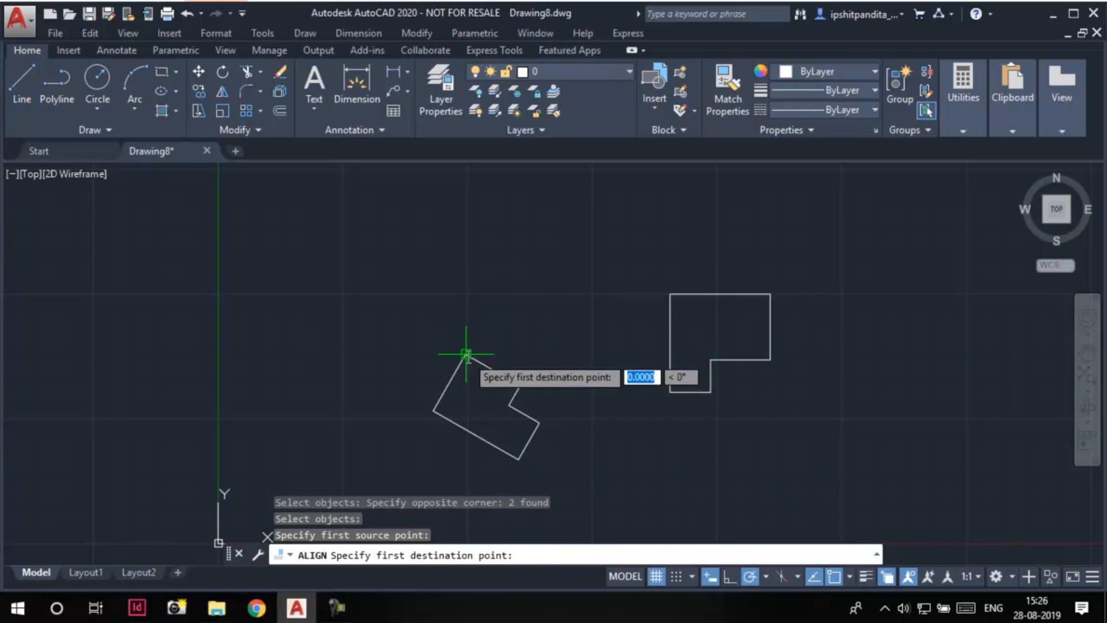
pyautogui.moveTo(670, 292)
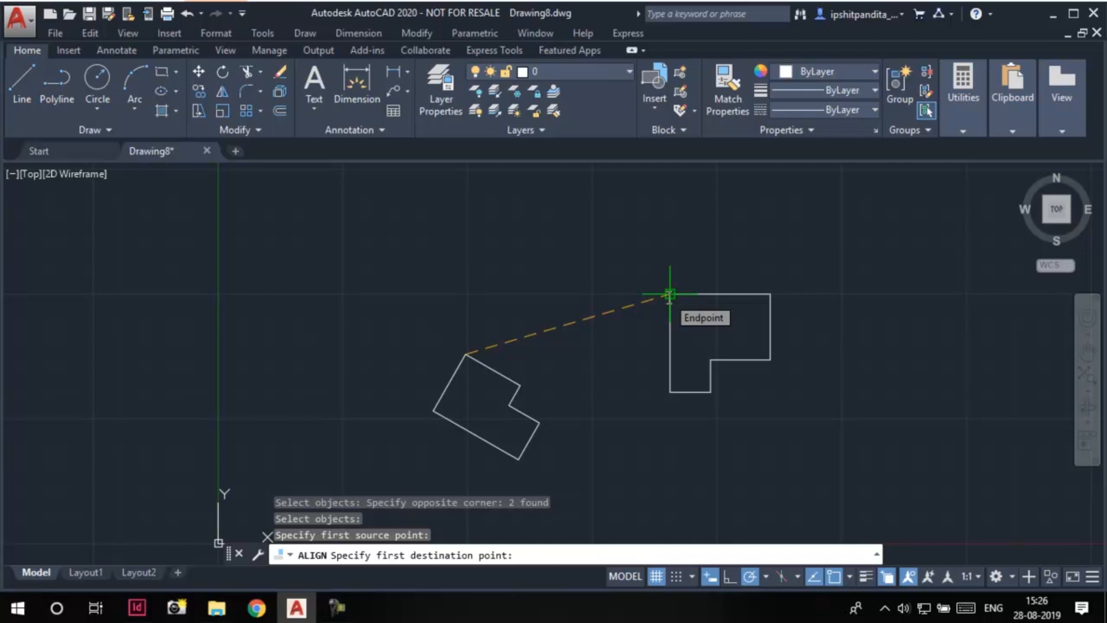
pyautogui.click(669, 293)
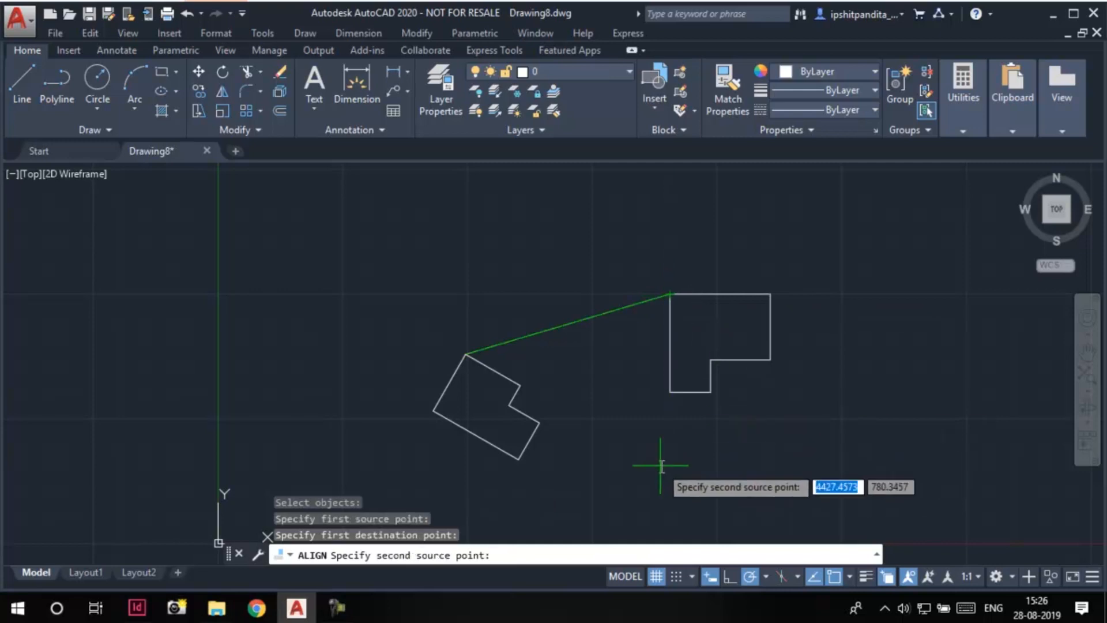
pyautogui.moveTo(477, 553)
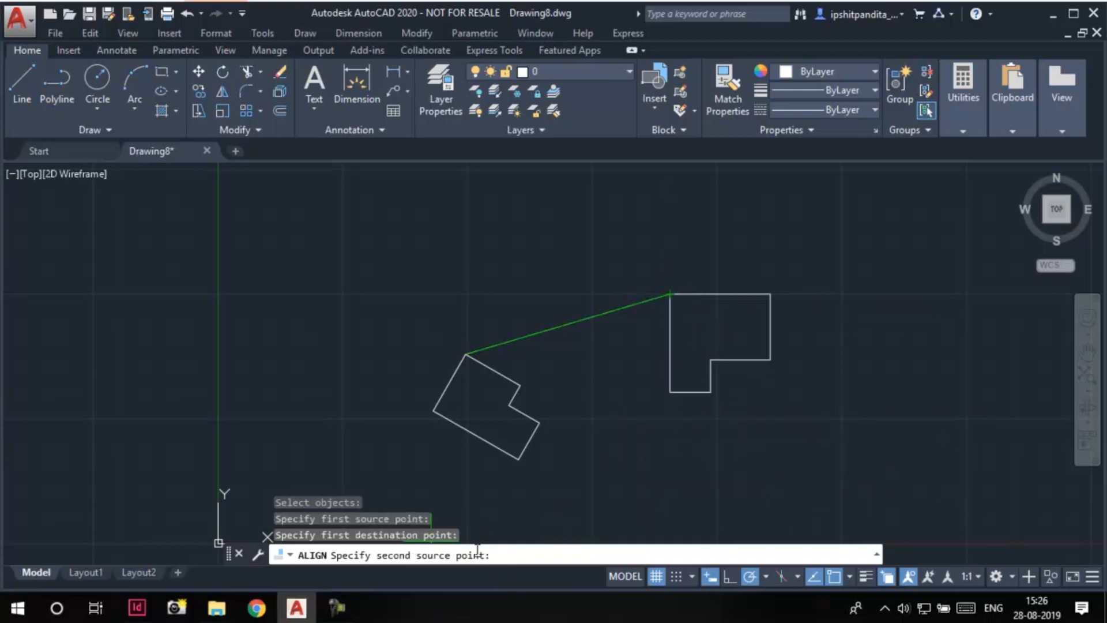
pyautogui.click(521, 387)
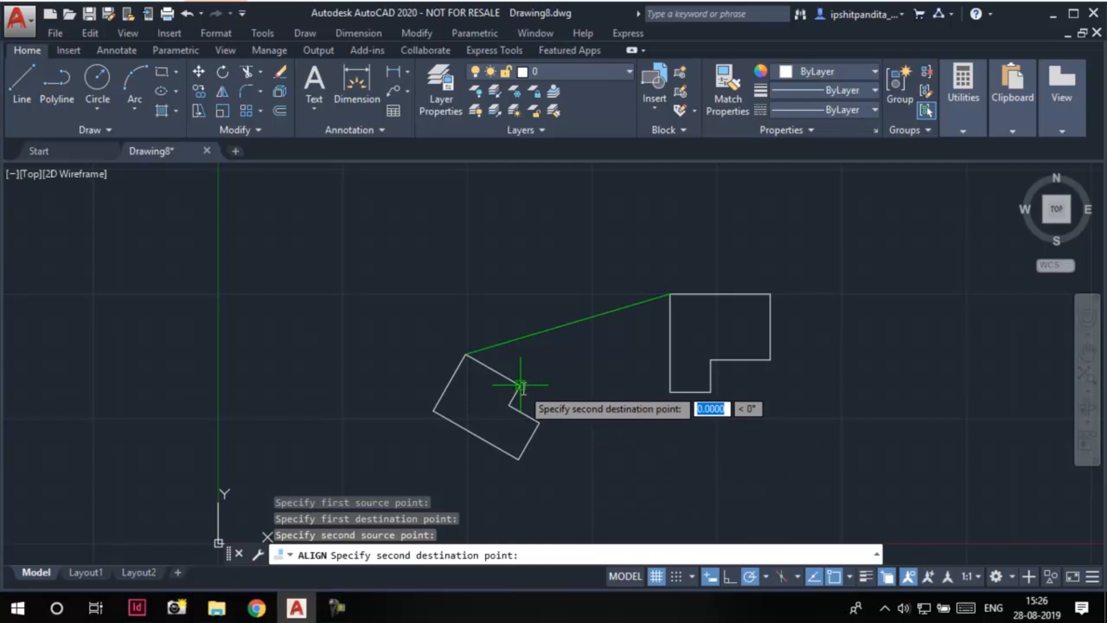
pyautogui.moveTo(669, 392)
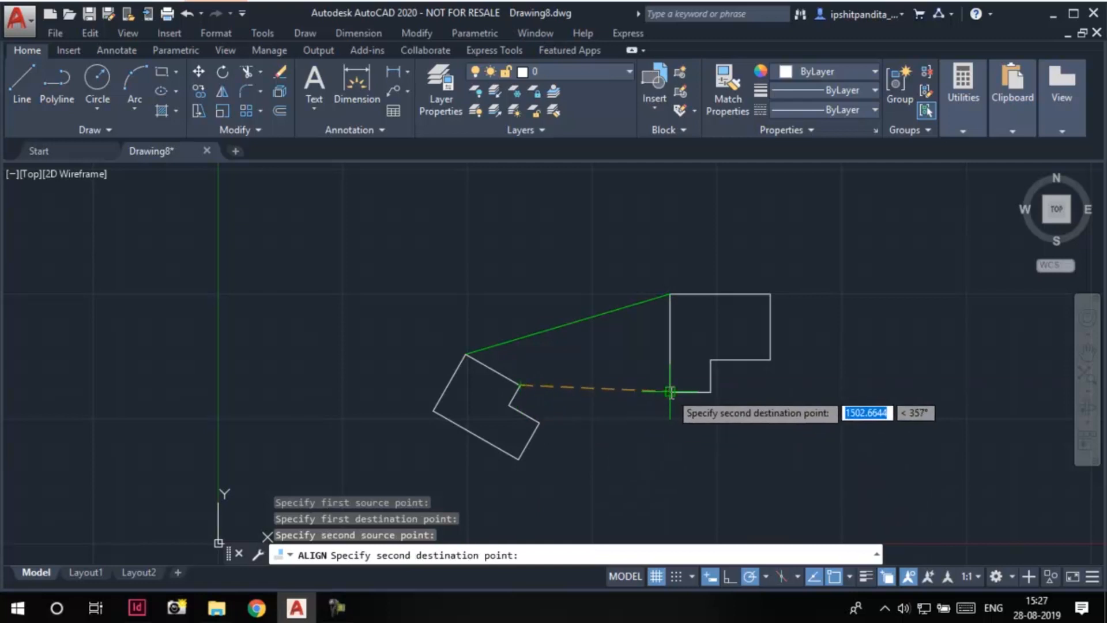
pyautogui.click(671, 392)
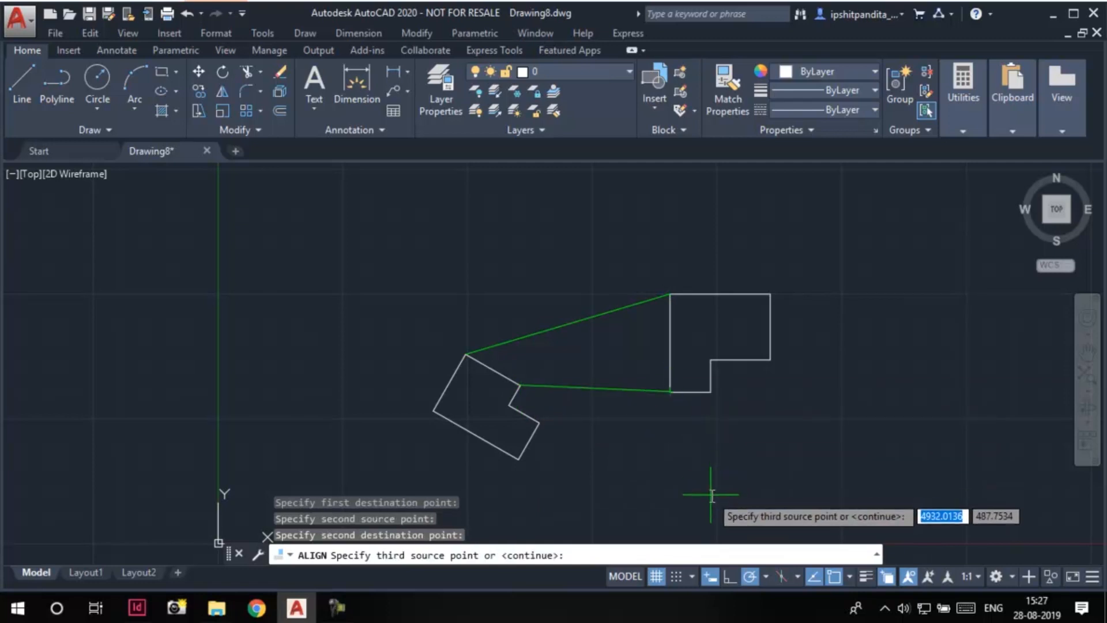
pyautogui.moveTo(636, 520)
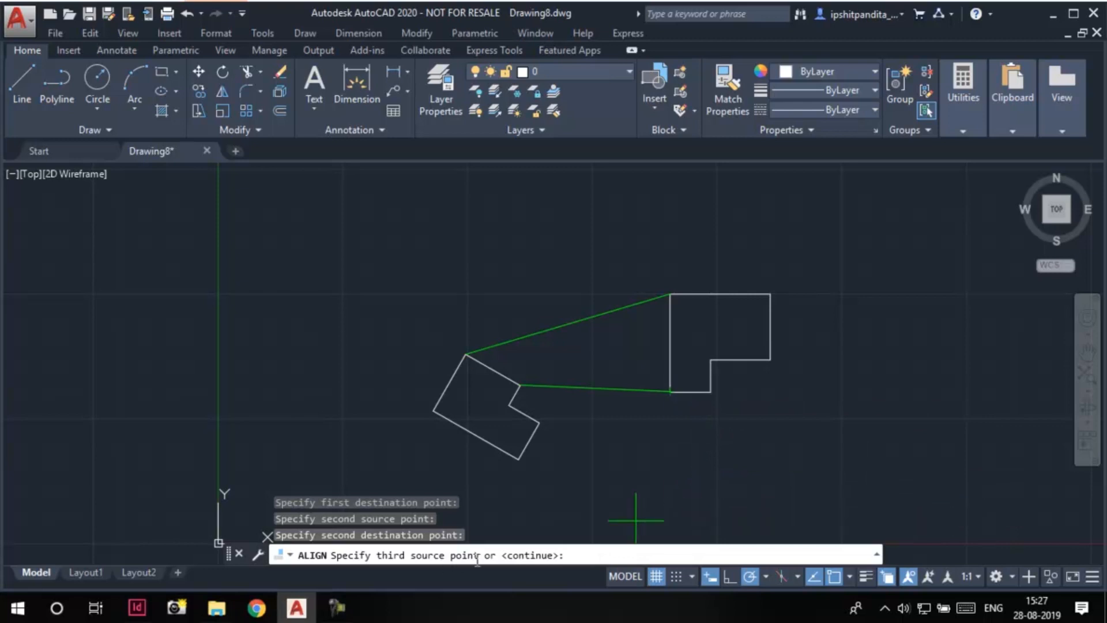
pyautogui.moveTo(702, 487)
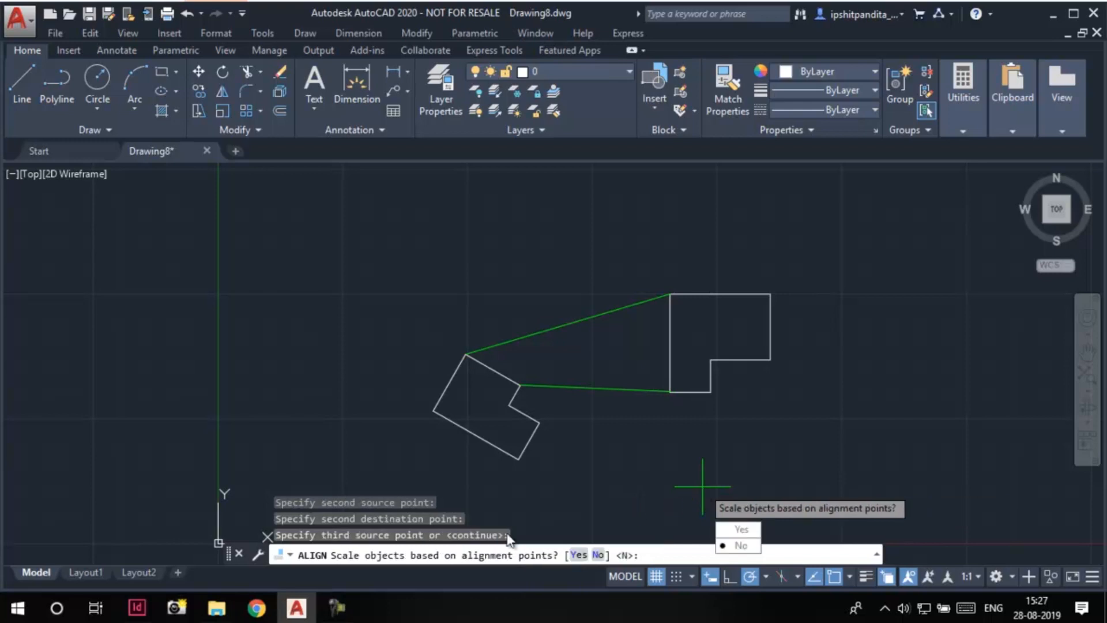
pyautogui.moveTo(386, 561)
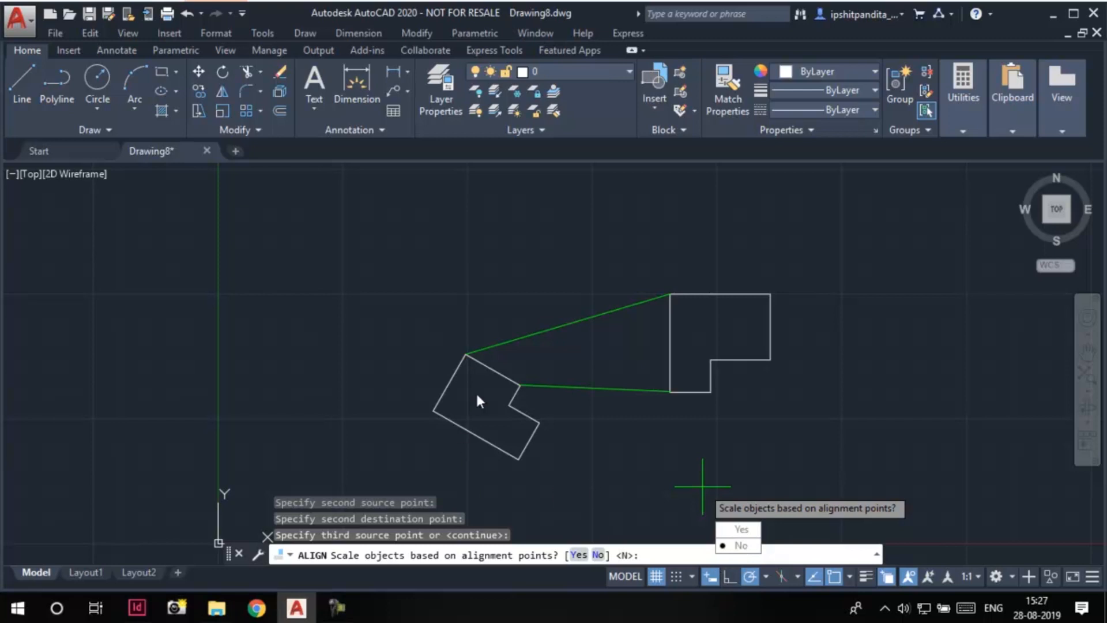
pyautogui.moveTo(561, 471)
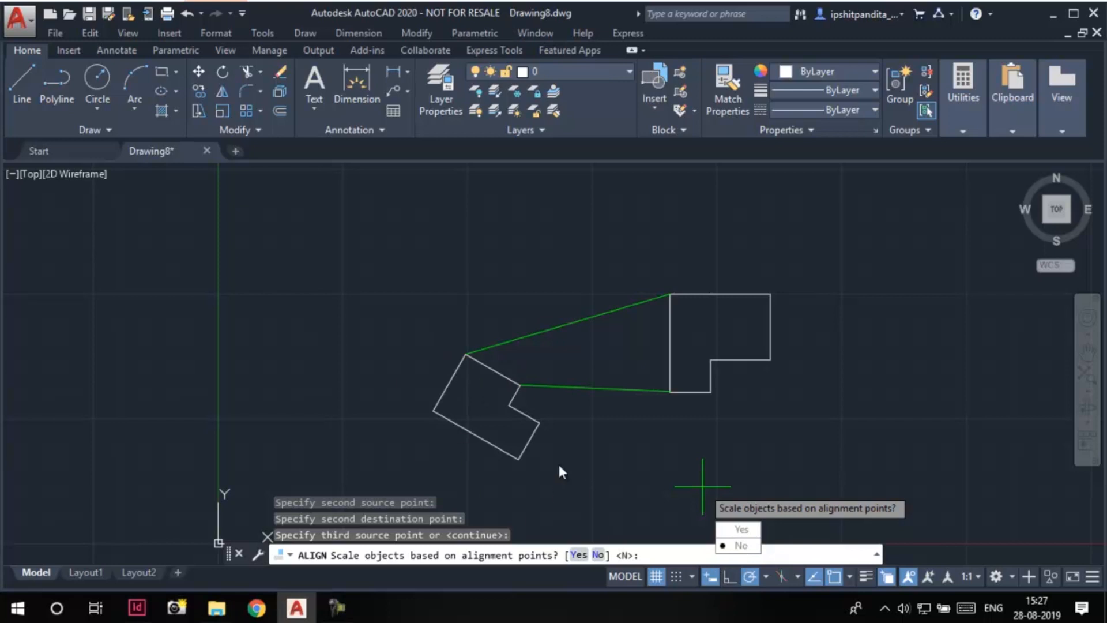
pyautogui.moveTo(551, 410)
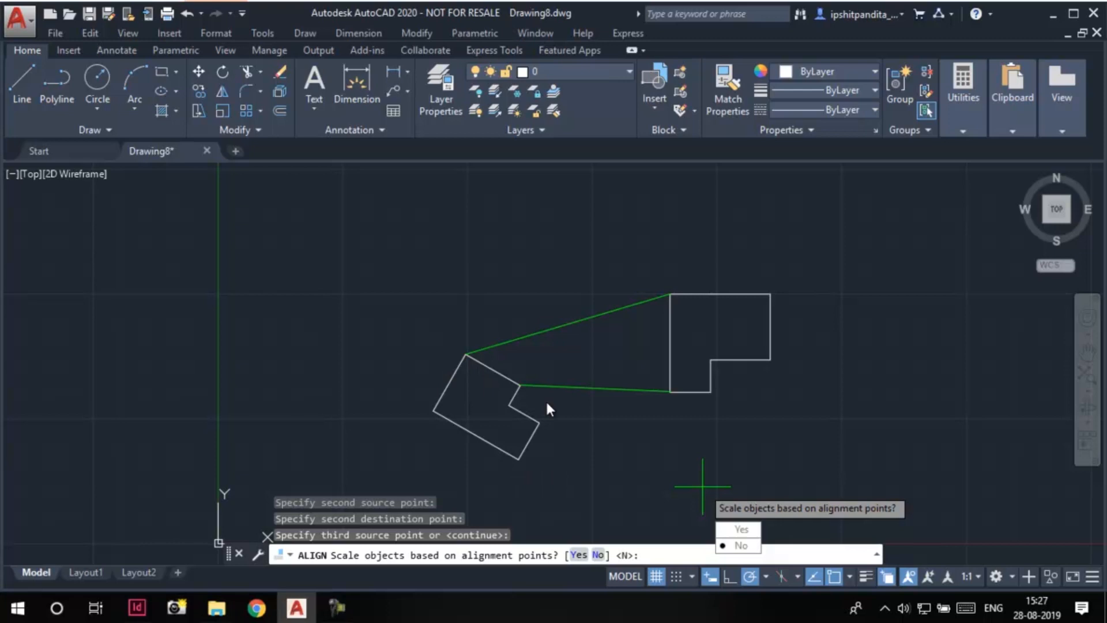
pyautogui.moveTo(671, 321)
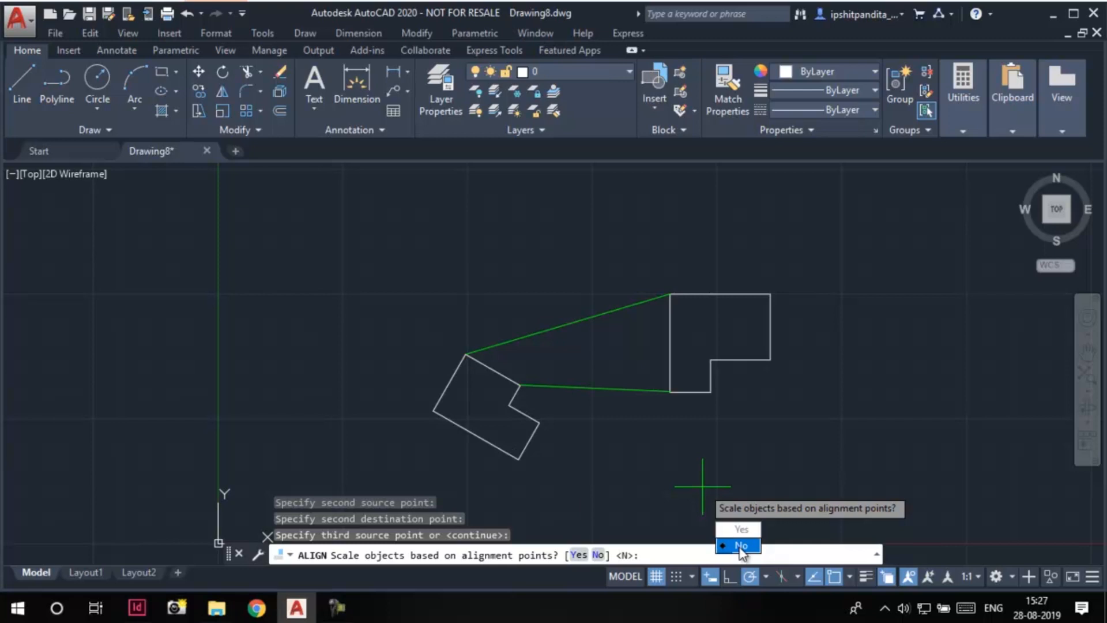
# Step: Apply the alignment without scaling, then cancel to restore the rotated shape
pyautogui.click(740, 545)
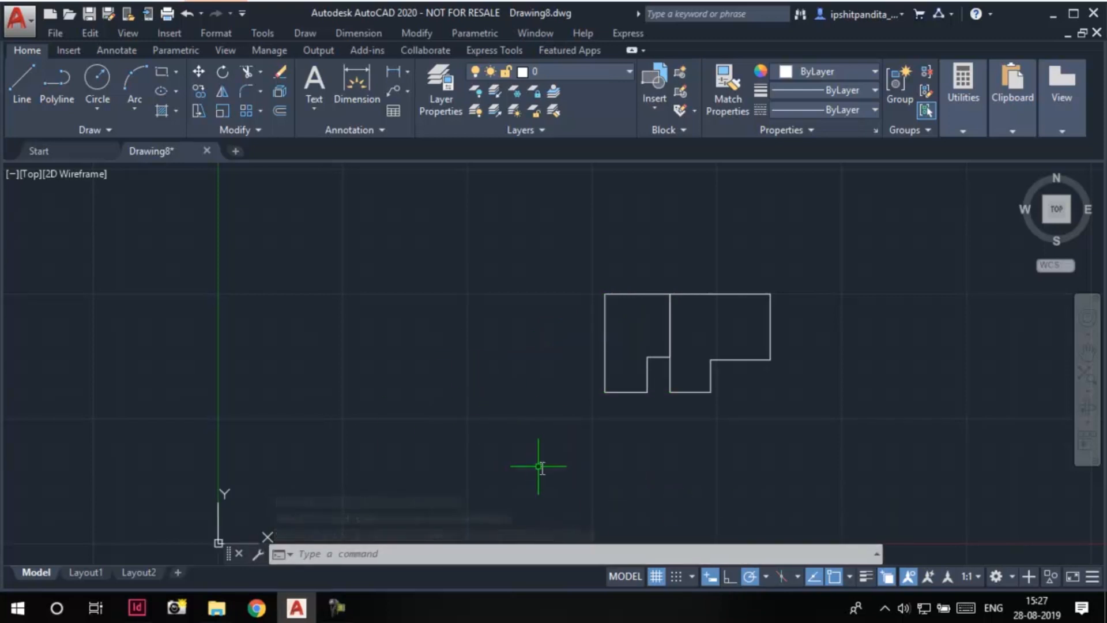
pyautogui.moveTo(629, 441)
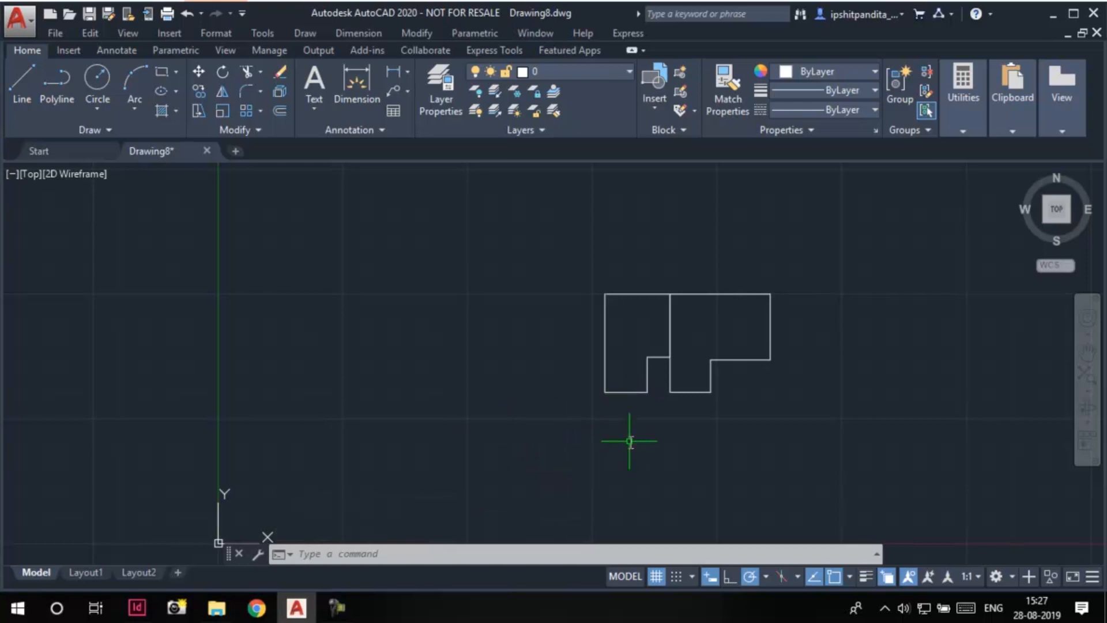
pyautogui.moveTo(764, 469)
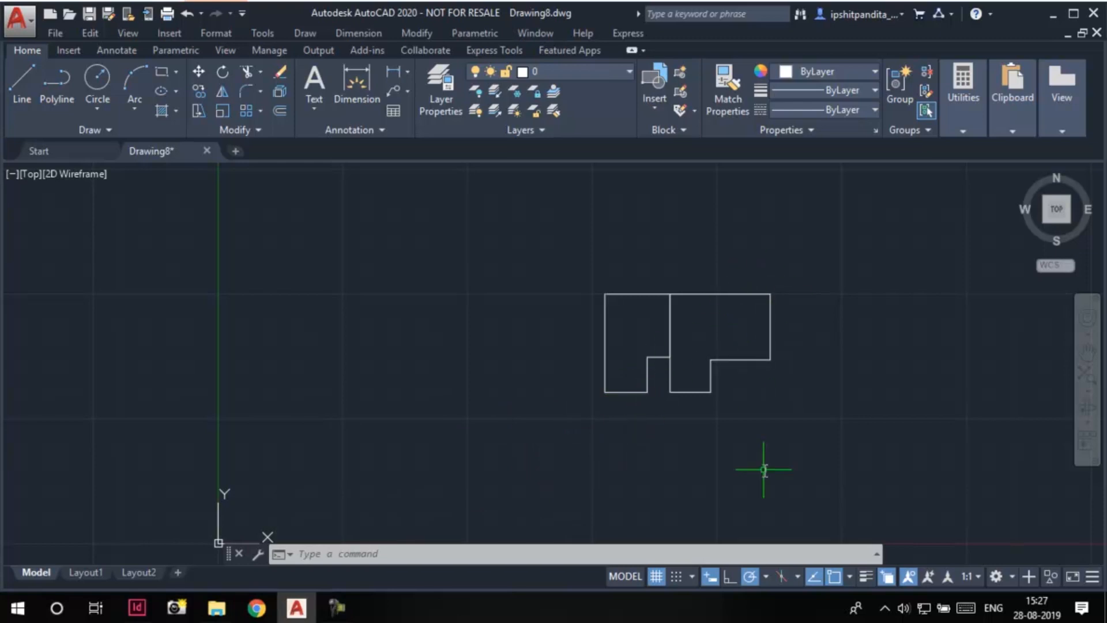
pyautogui.press('Escape')
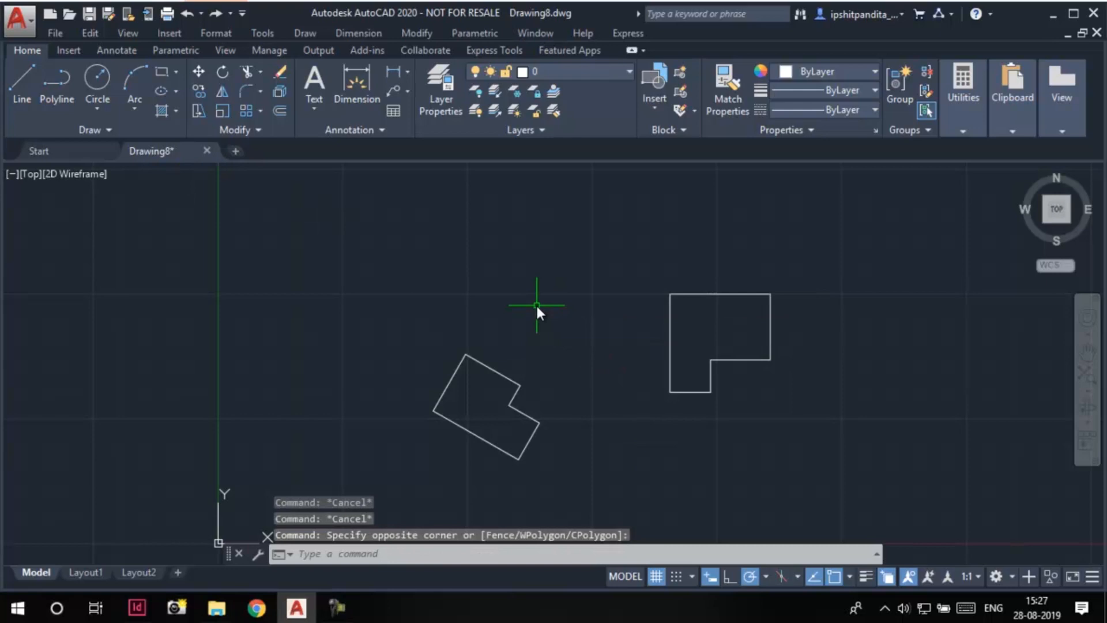
# Step: Rerun ALIGN via the 'a' alias and begin window-selecting the rotated L-shape
pyautogui.write('a')
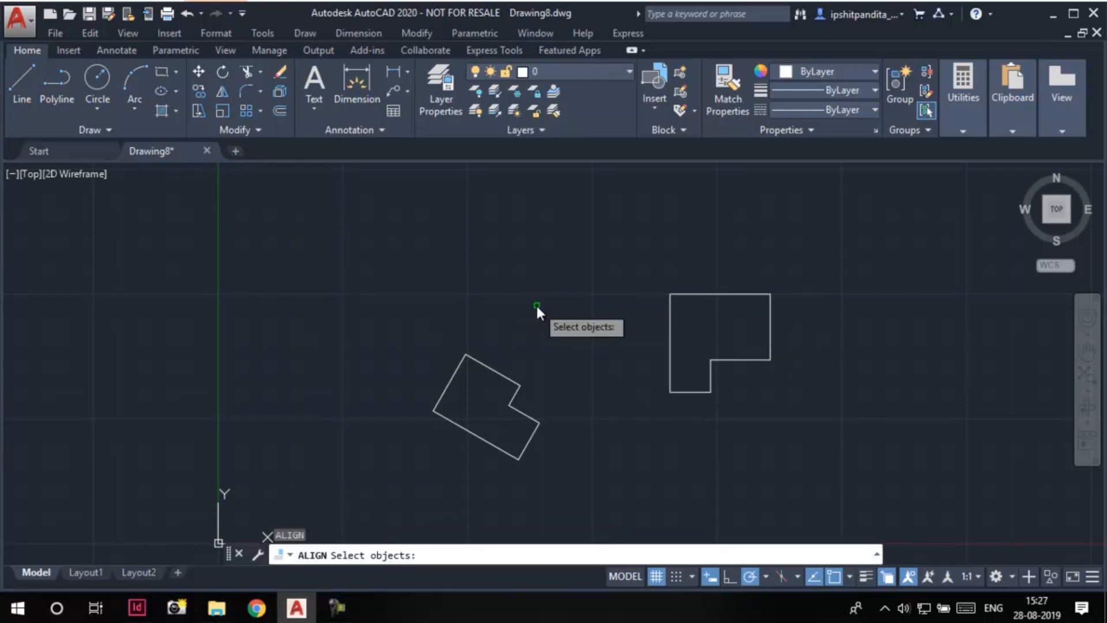
pyautogui.click(371, 321)
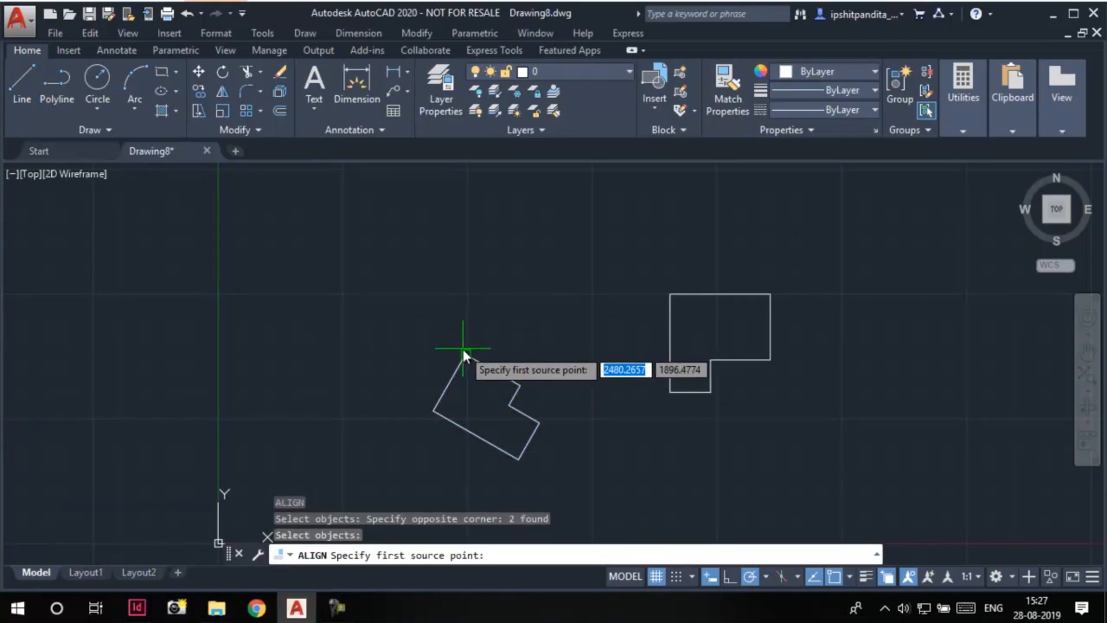
# Step: Set the upright L's top-left and lower-left corners as the two destination points
pyautogui.click(462, 351)
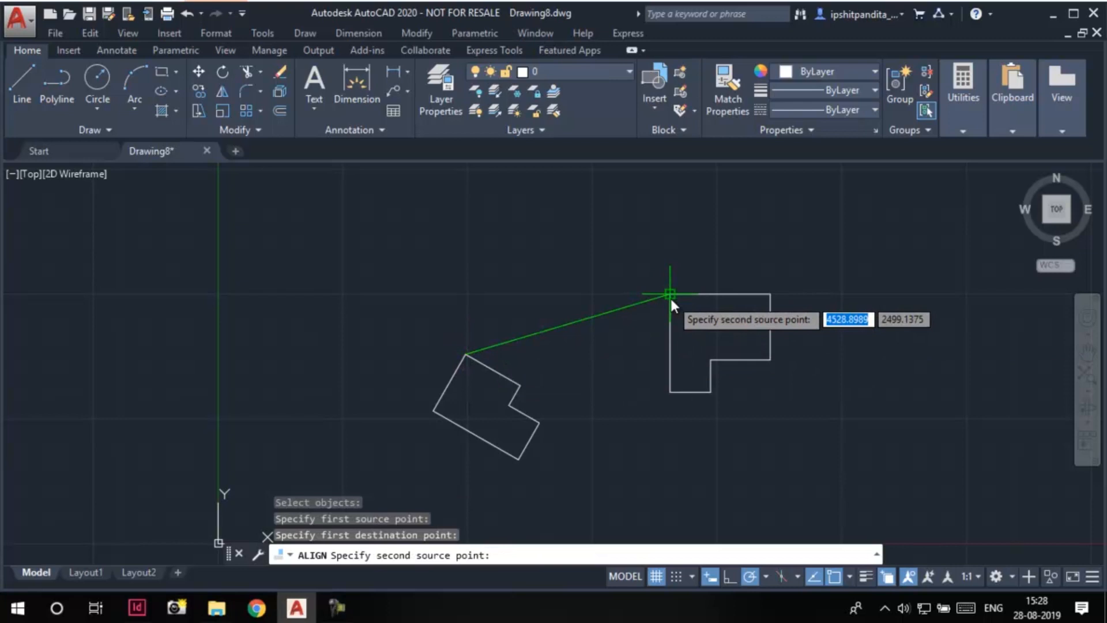
pyautogui.moveTo(520, 387)
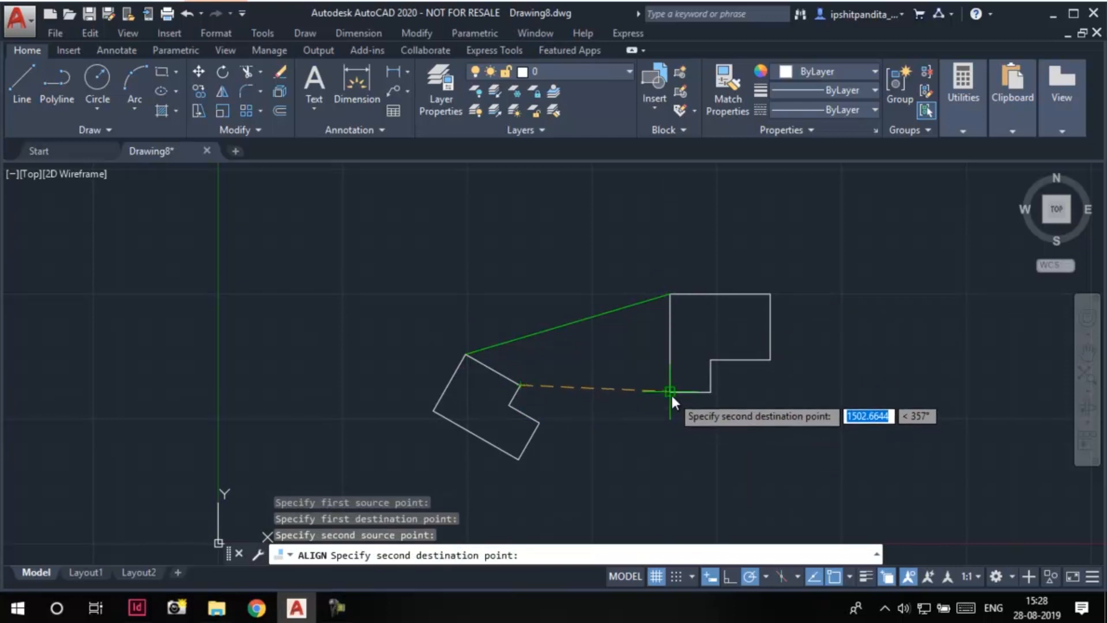
pyautogui.click(670, 390)
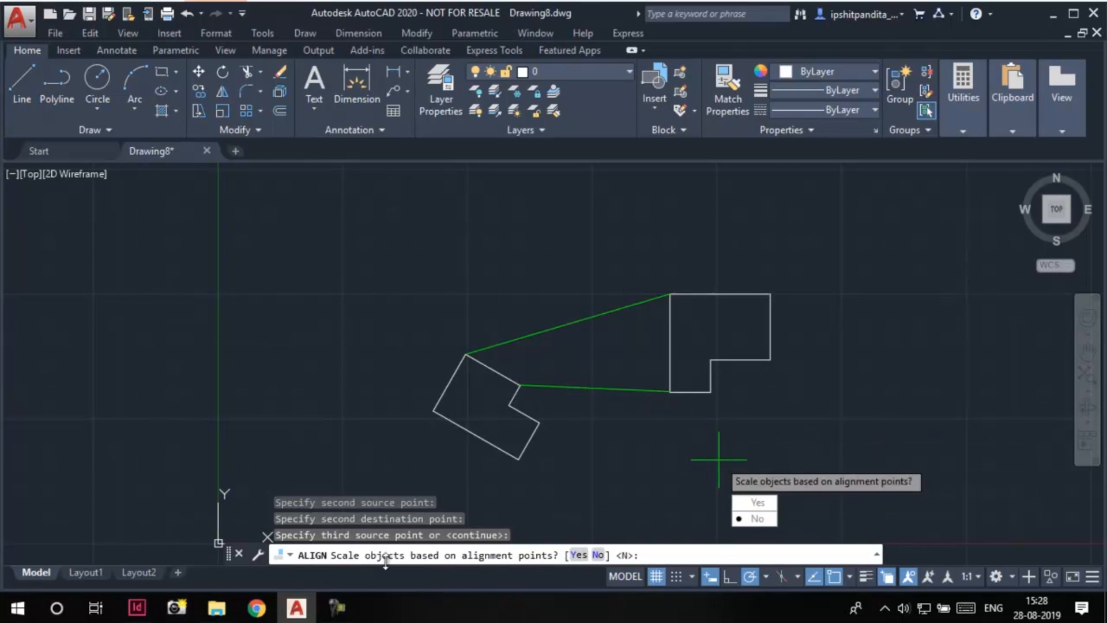
pyautogui.moveTo(579, 557)
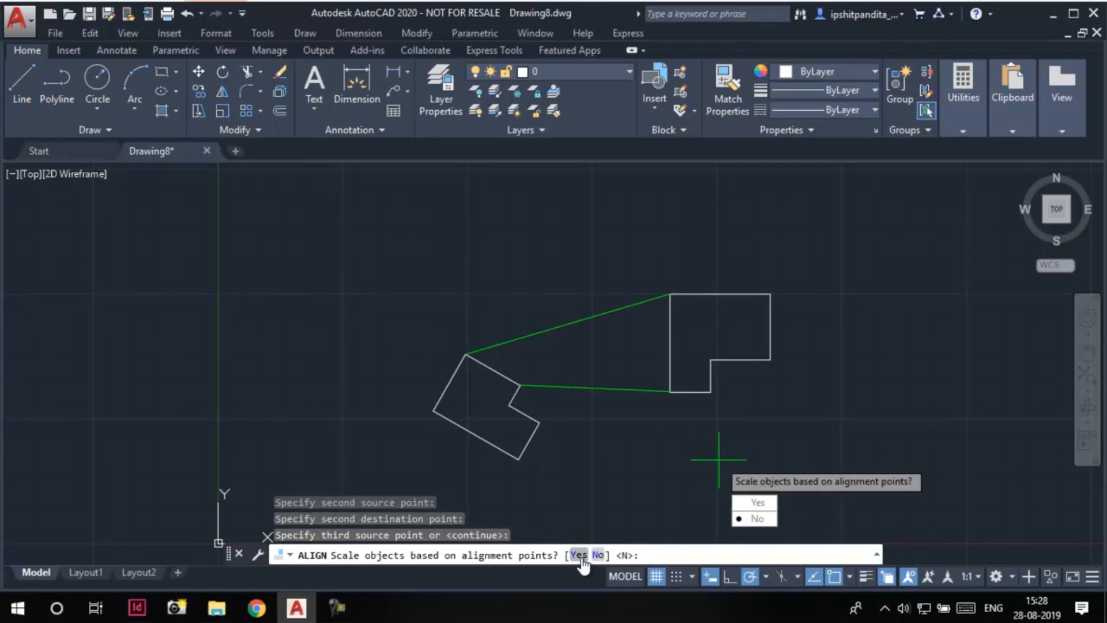
pyautogui.moveTo(512, 556)
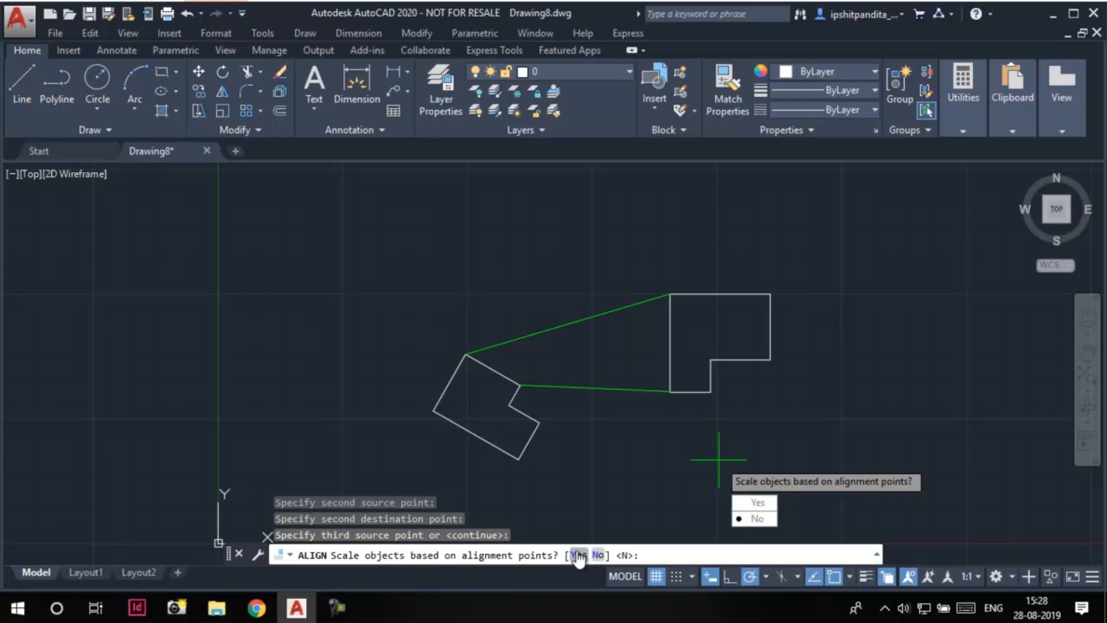
# Step: Answer Yes to scaling so the rotated L fills the upright L's left edge
pyautogui.click(758, 502)
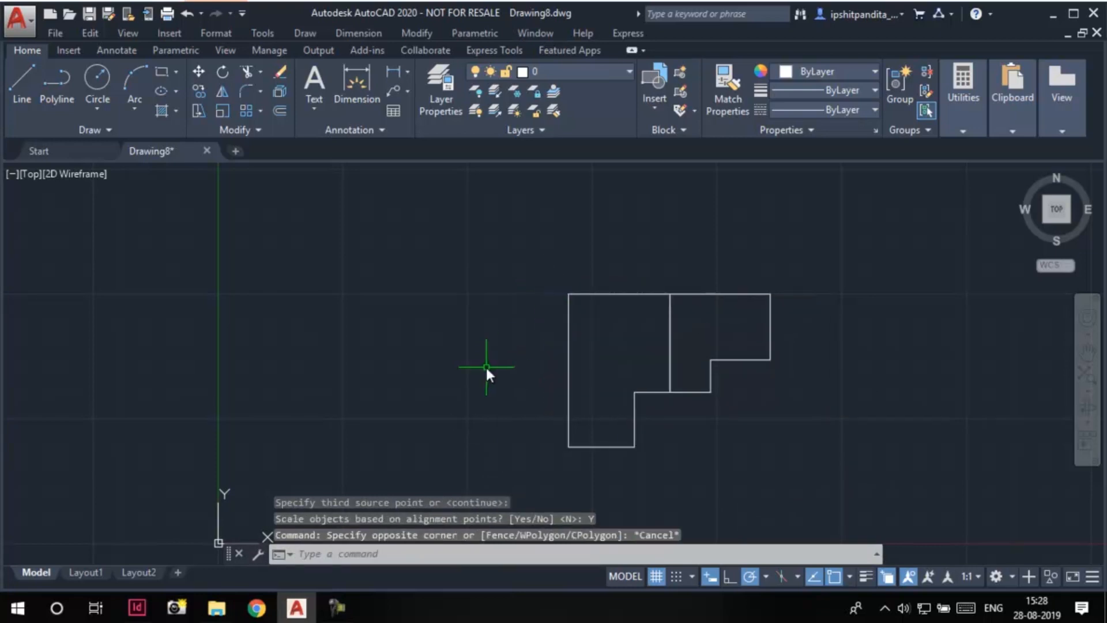
pyautogui.moveTo(675, 430)
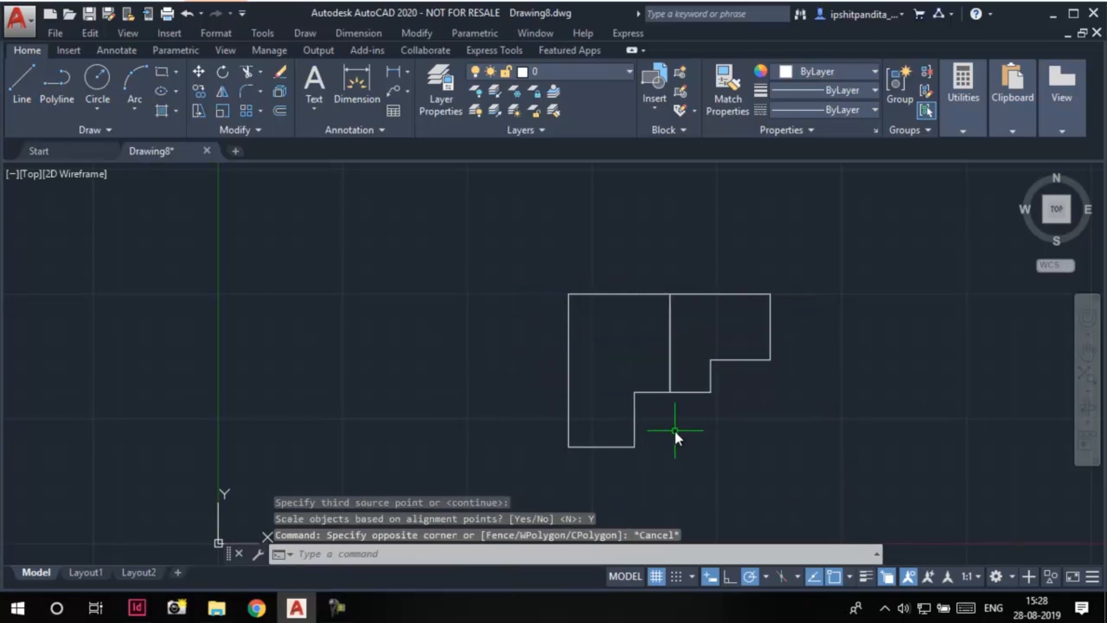